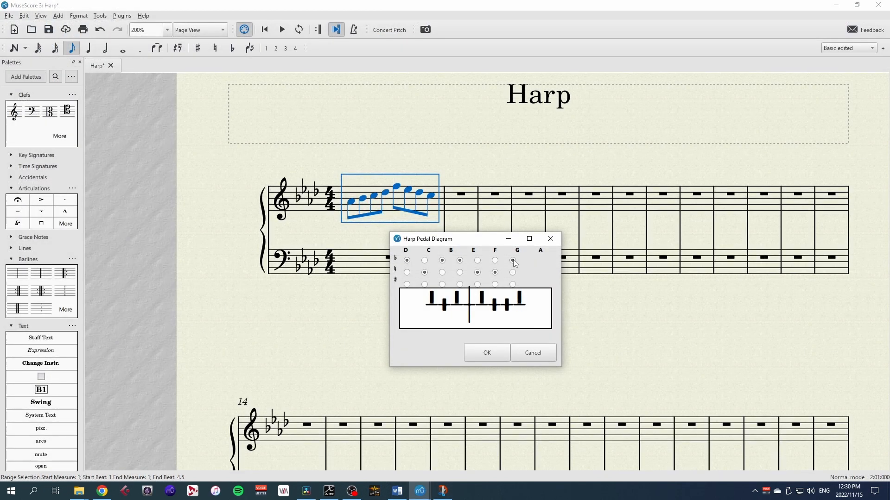
Confirm the Harp Pedal Diagram dialog so the diagram appears above the first-bar run.
left_click(485, 352)
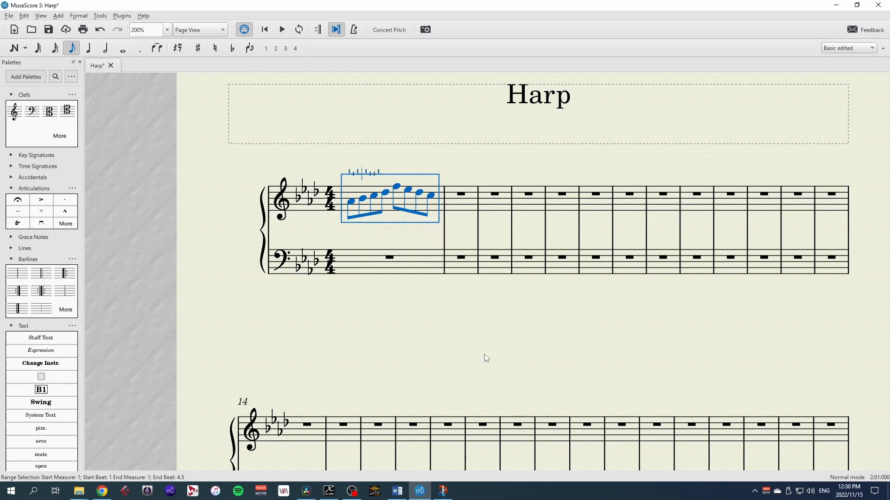
left_click(122, 15)
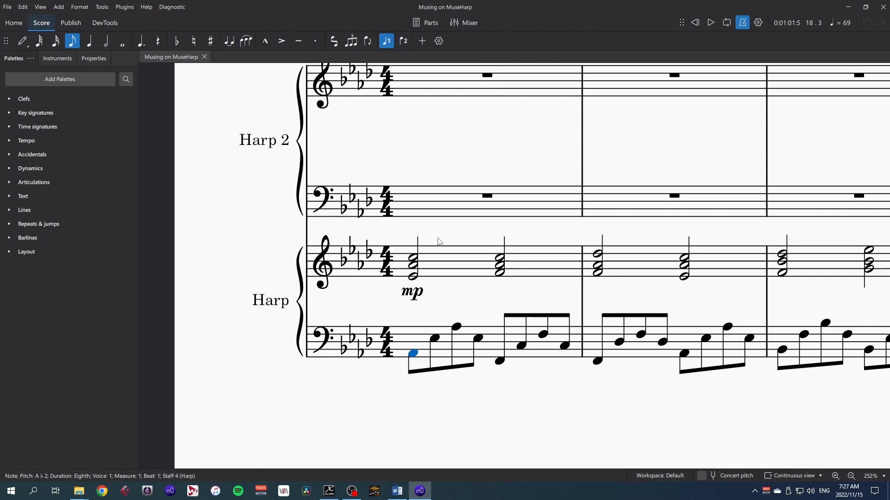
mouse_move(439, 245)
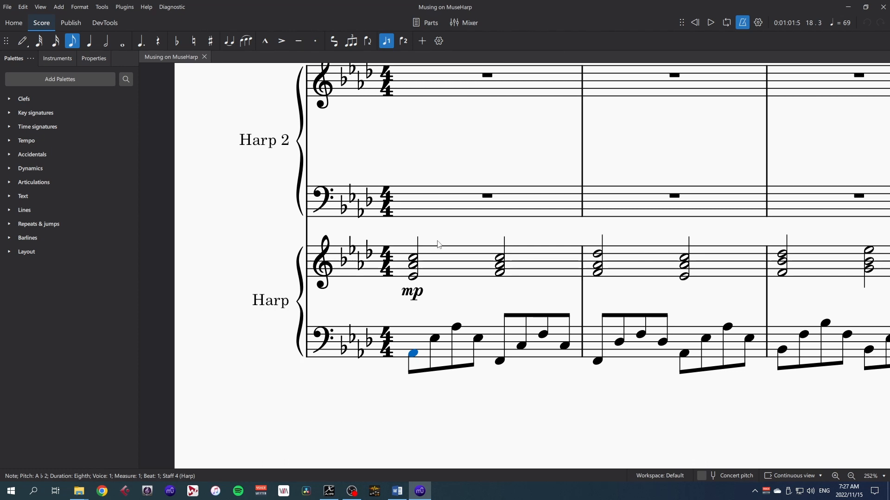
mouse_move(440, 241)
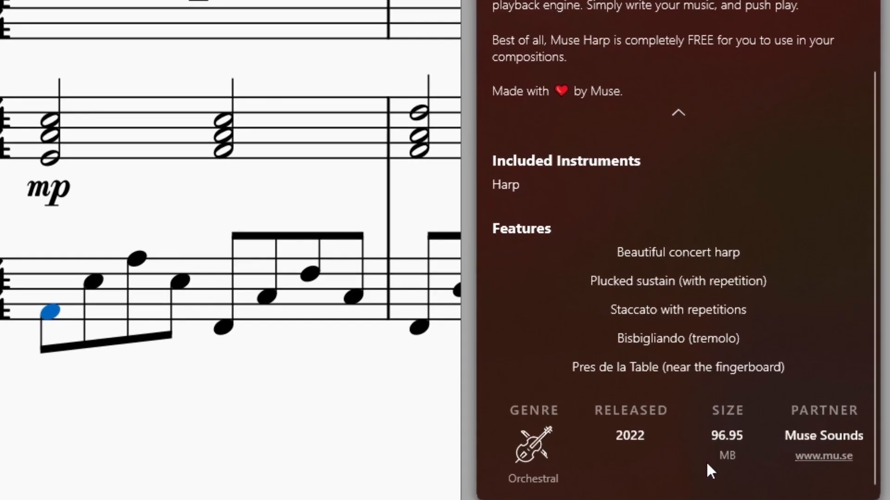
mouse_move(752, 317)
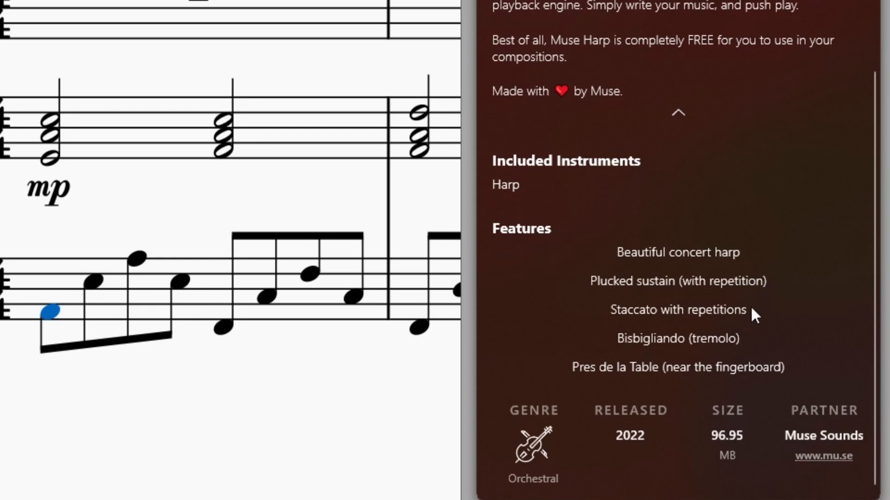
mouse_move(753, 349)
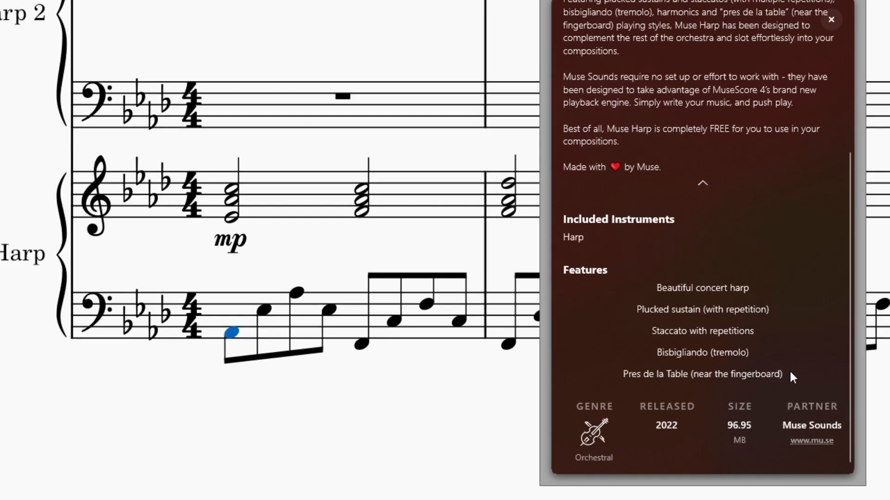
Show the Muse Harp library details with its Included Instruments and Features list.
left_click(831, 20)
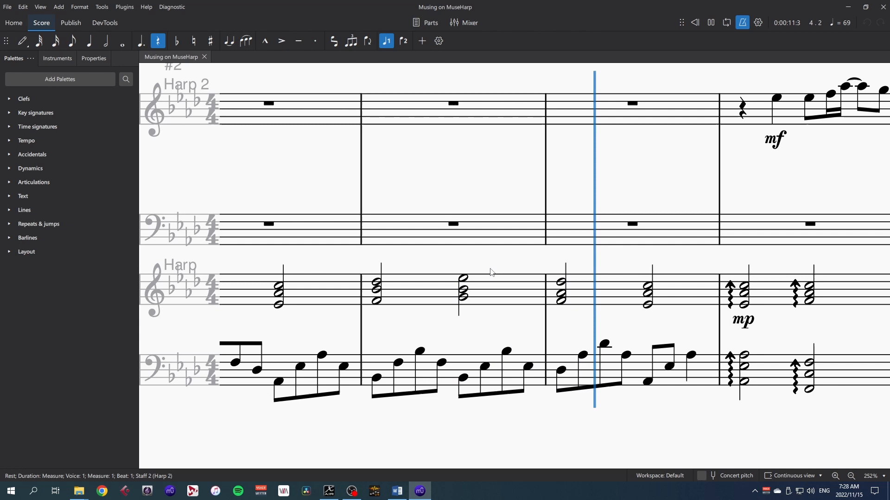
Follow playback along the score to the final double barline at bar 18.
scroll("right", 3)
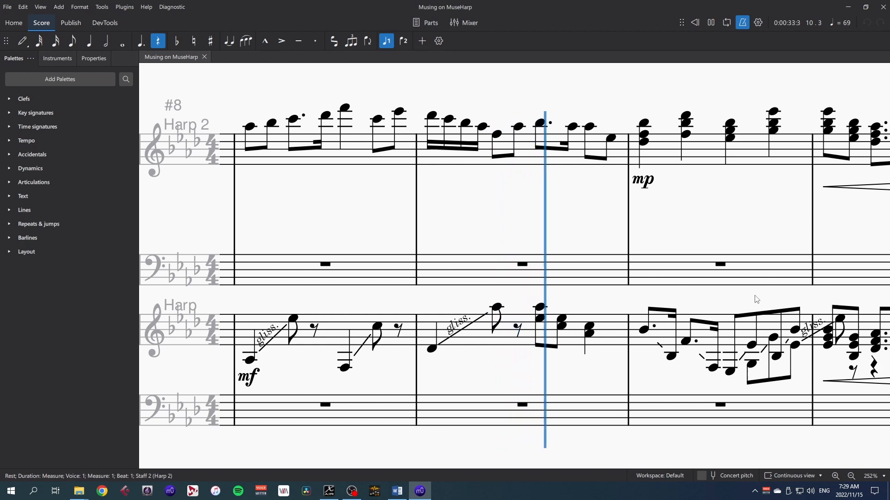
scroll("right", 3)
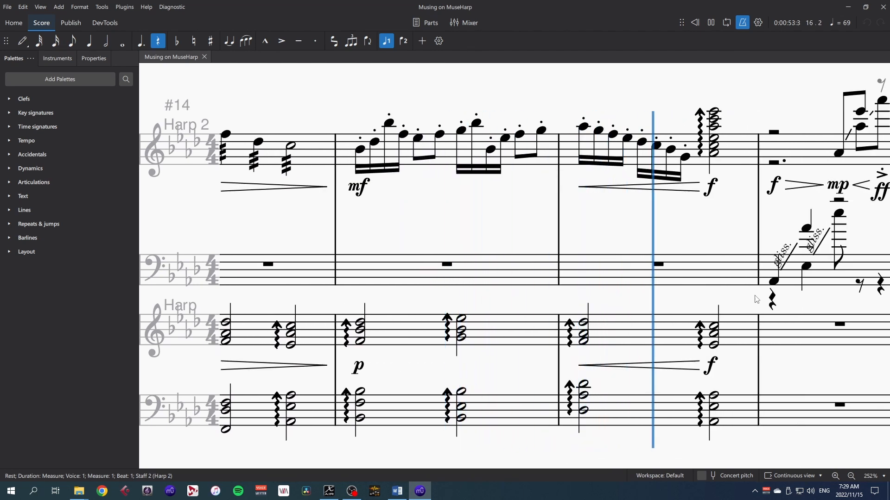
scroll("right", 3)
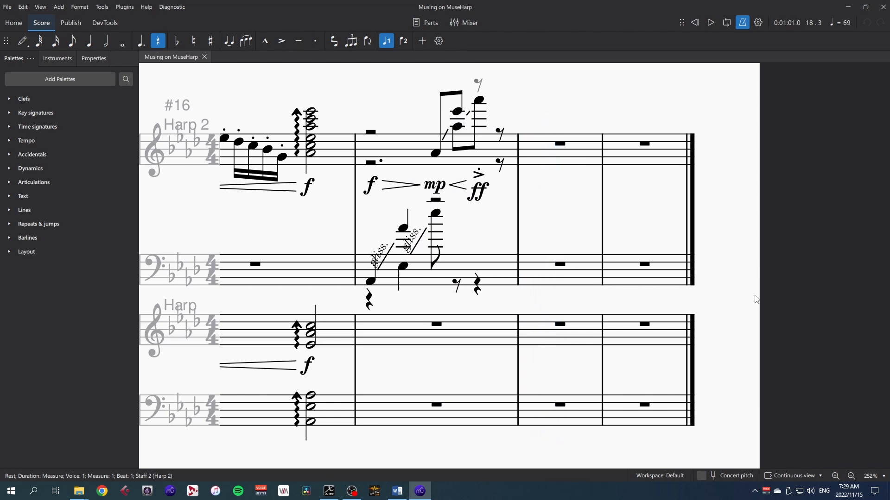
mouse_move(498, 249)
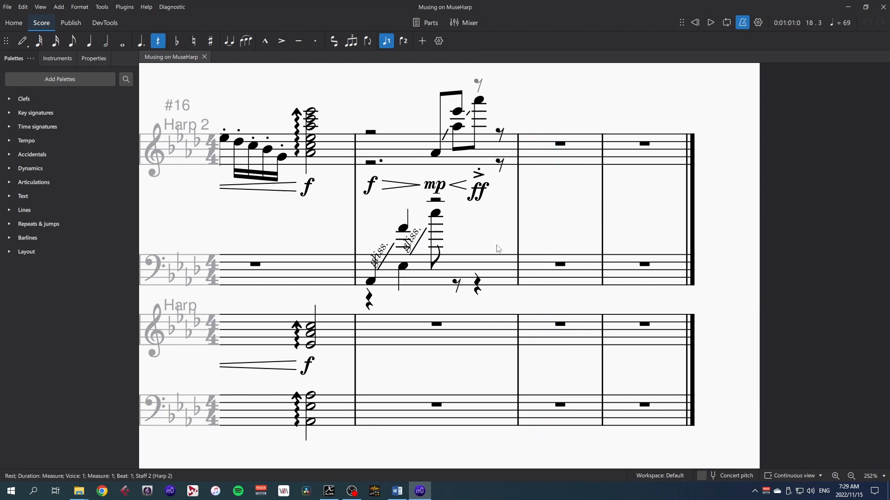
mouse_move(492, 249)
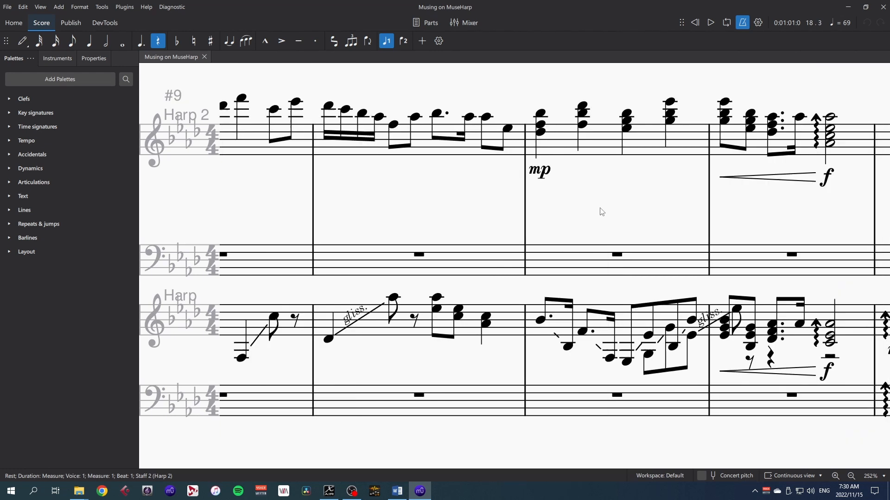
mouse_move(417, 256)
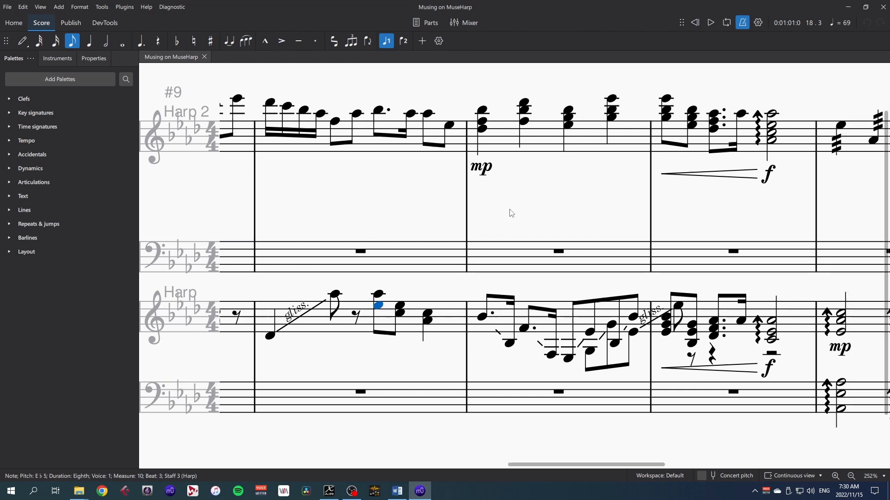
scroll("right", 3)
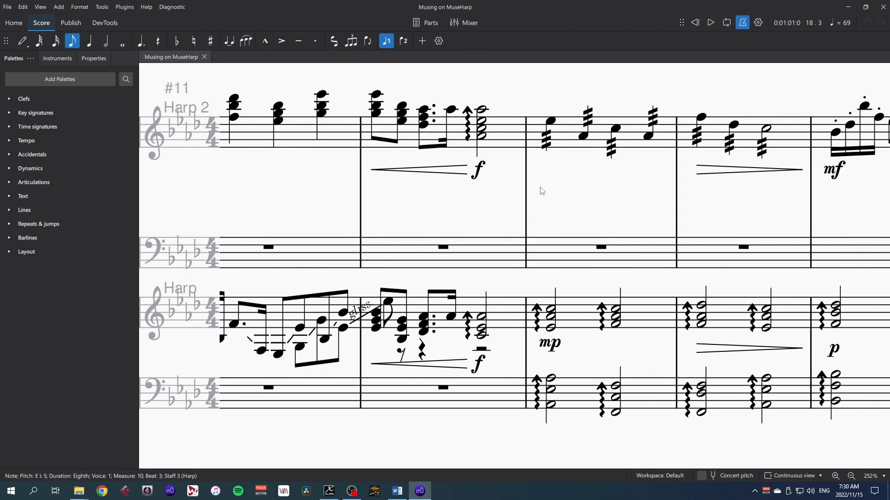
mouse_move(543, 194)
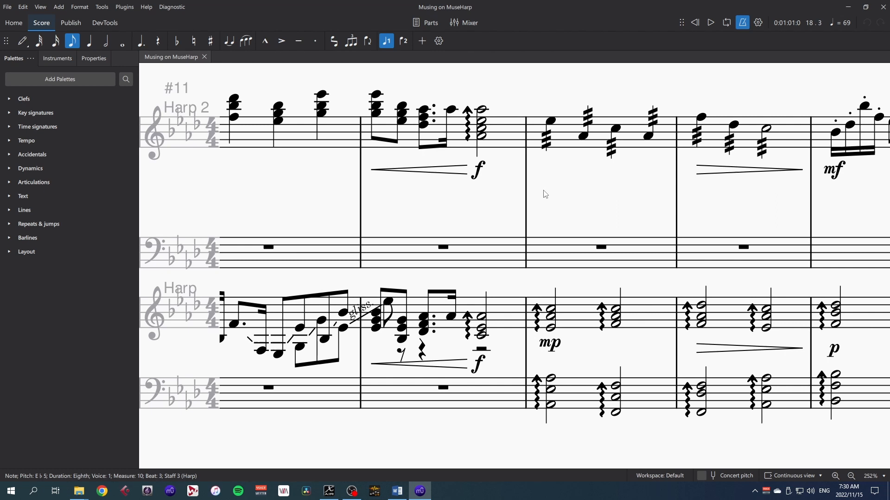
mouse_move(543, 332)
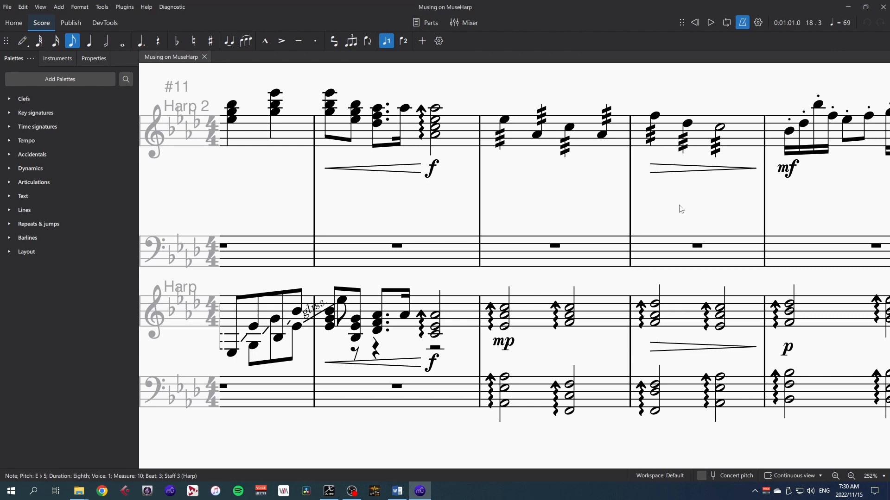
mouse_move(188, 276)
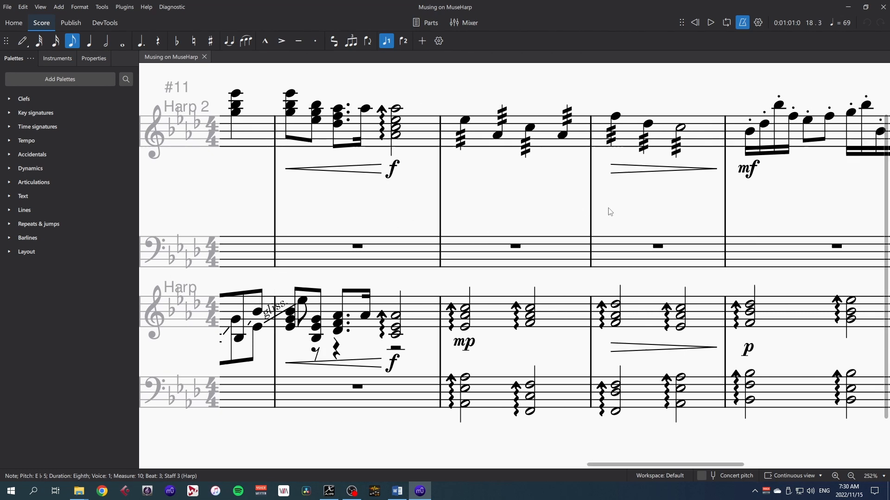
scroll("right", 3)
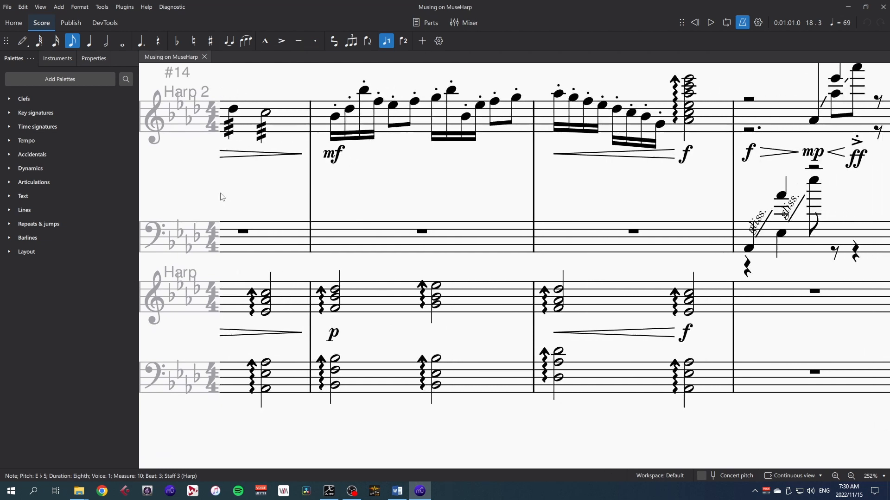
mouse_move(374, 205)
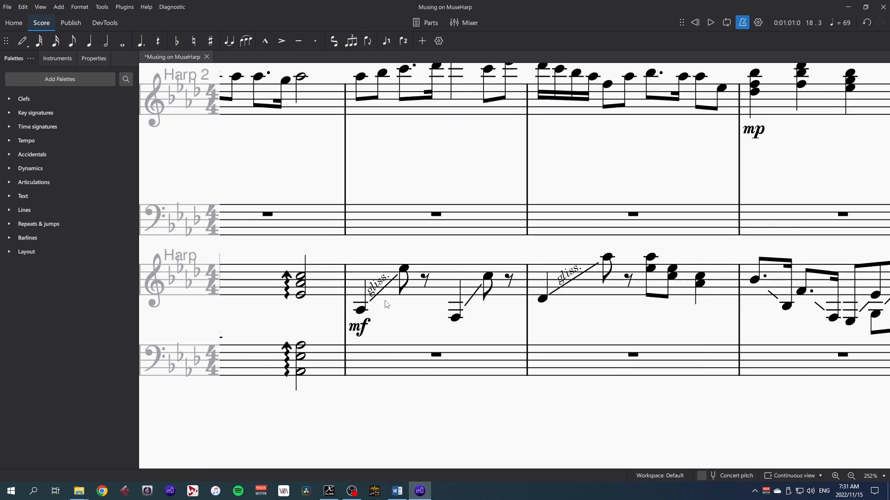
mouse_move(381, 307)
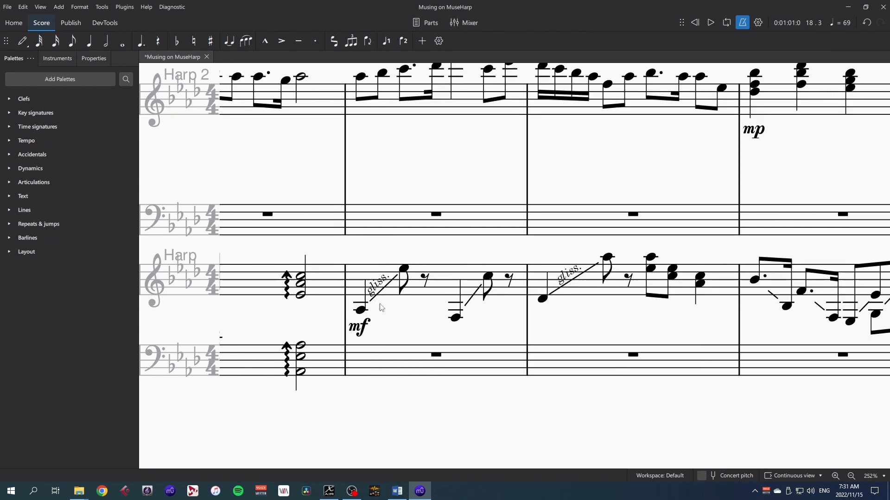
mouse_move(393, 306)
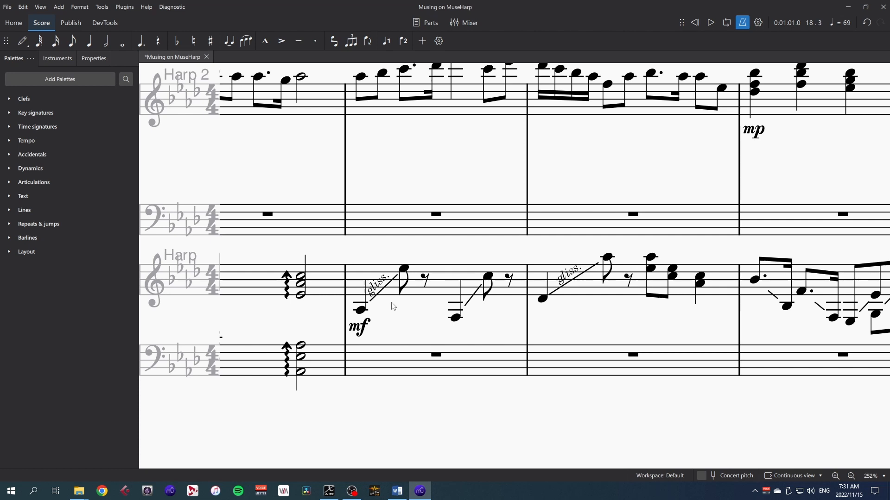
mouse_move(401, 294)
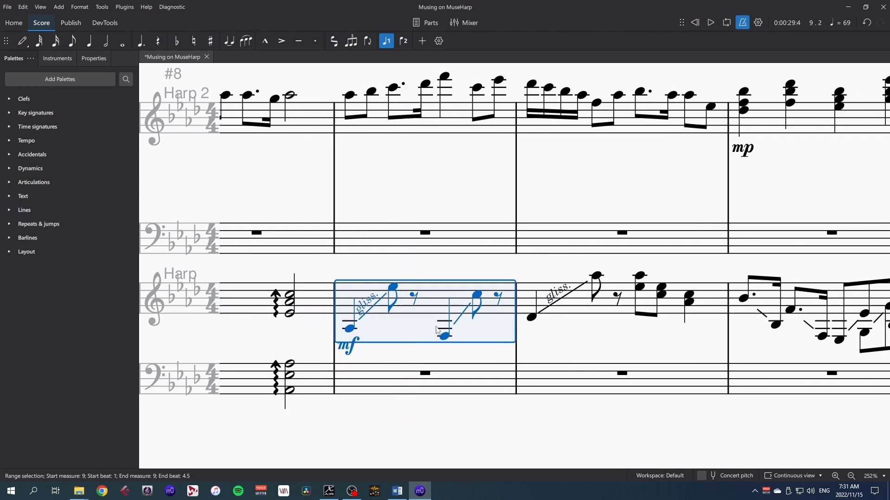
mouse_move(417, 326)
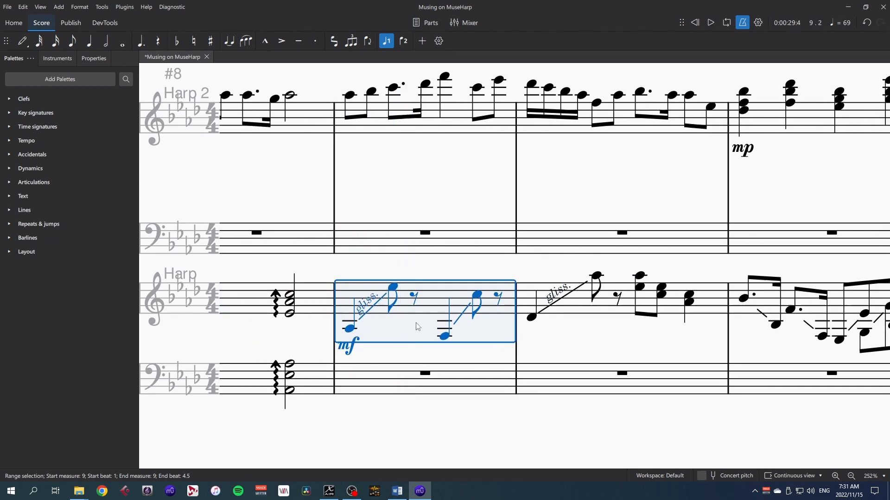
Set the first bar-9 Harp glissando's playback style to Diatonic in Properties.
left_click(398, 425)
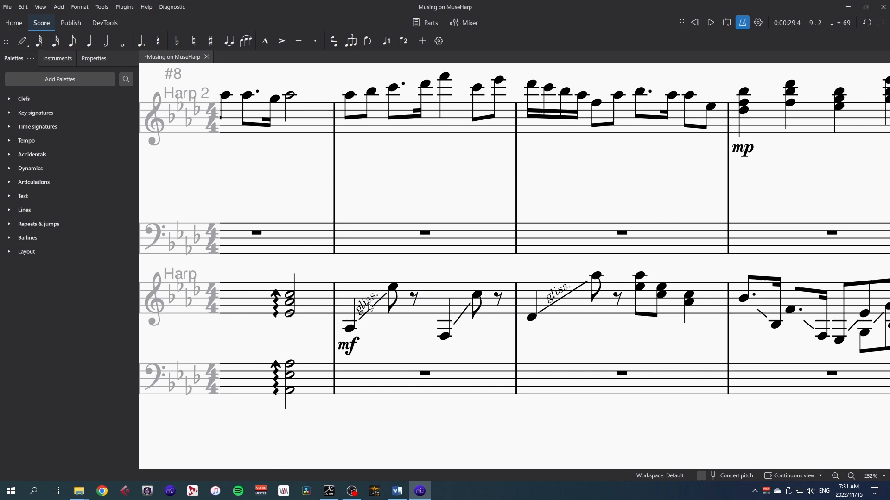
left_click(367, 305)
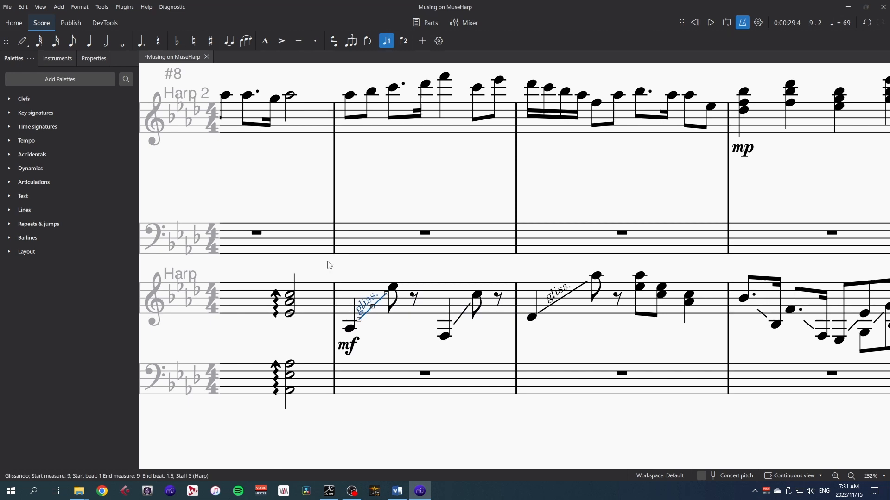
left_click(92, 57)
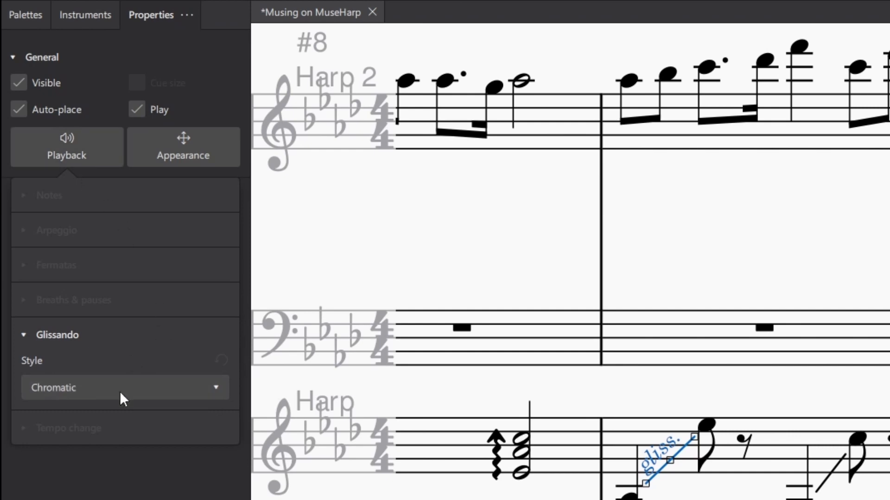
mouse_move(29, 359)
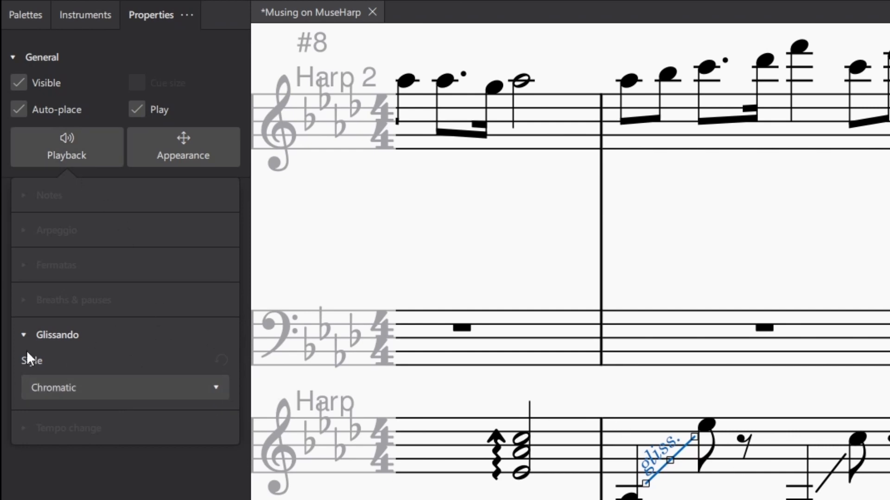
mouse_move(150, 395)
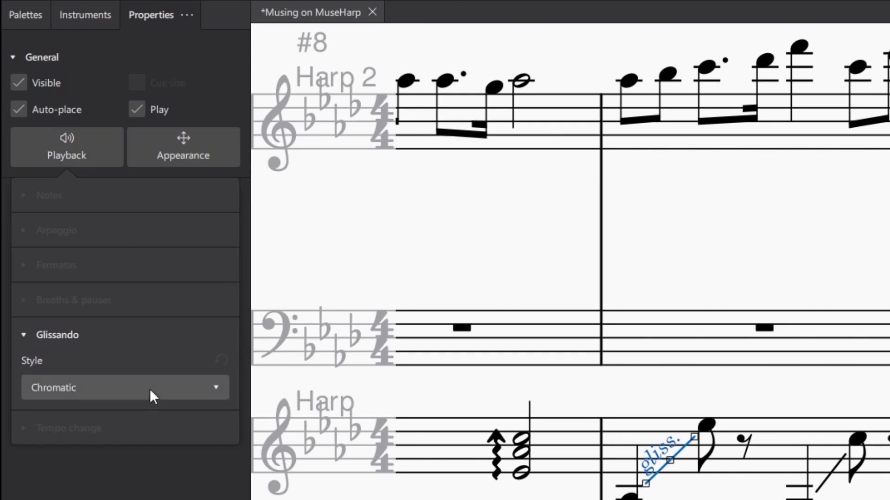
left_click(125, 387)
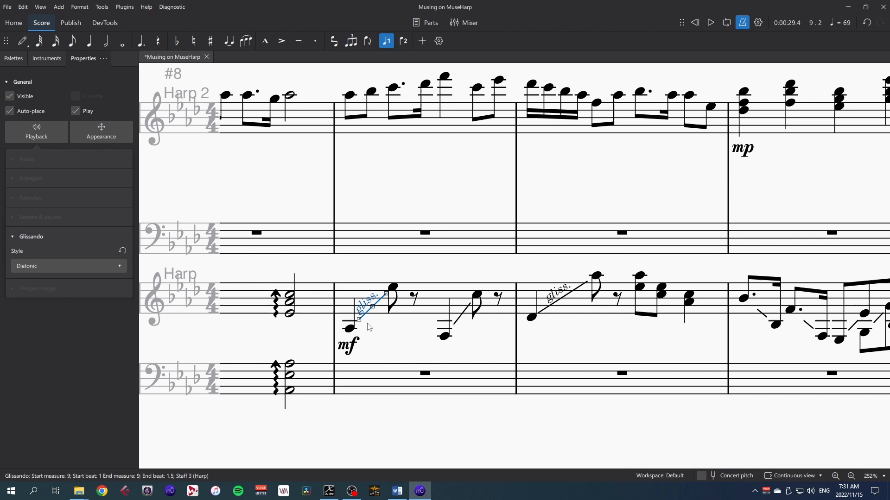
Select the second glissando in bar 9 of the Harp's upper staff.
left_click(426, 318)
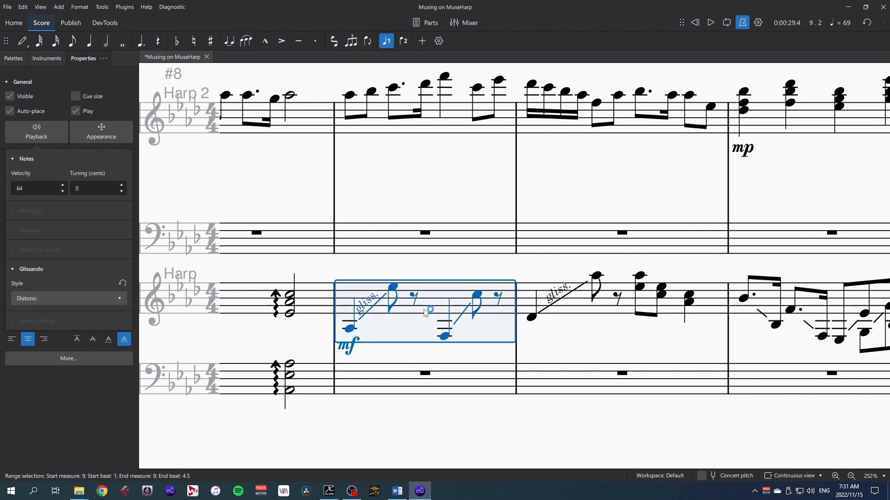
left_click(710, 22)
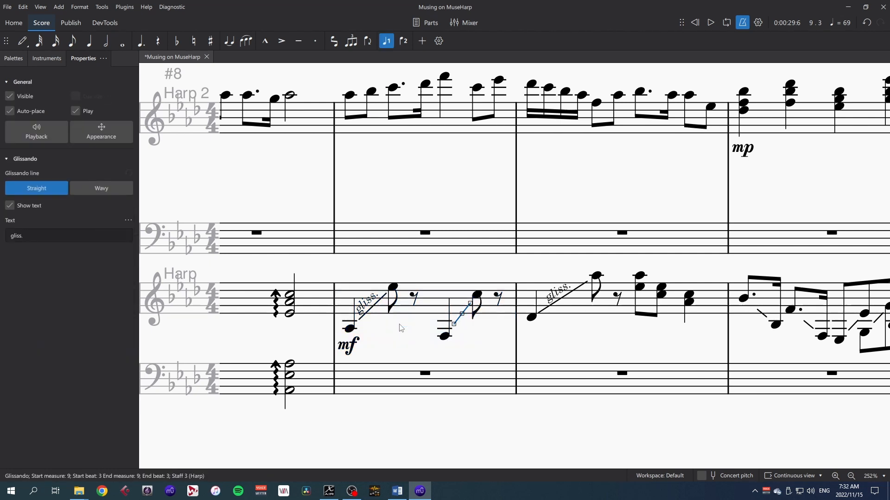
left_click(13, 58)
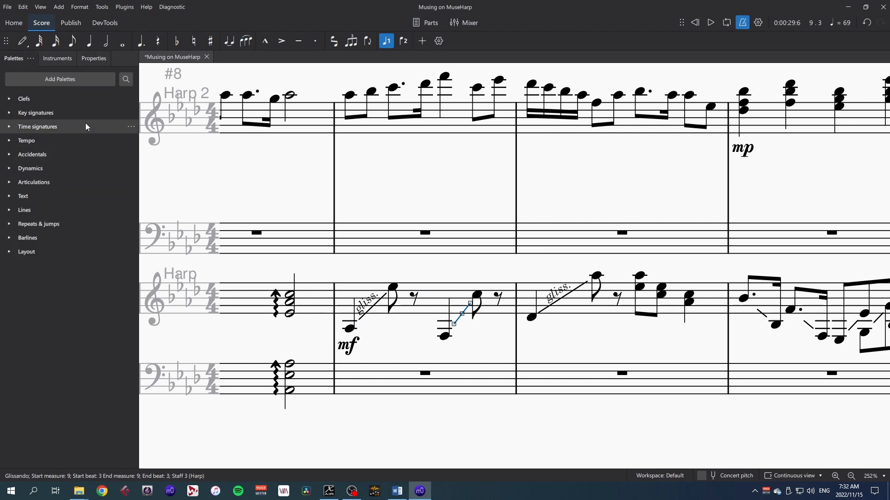
left_click(60, 79)
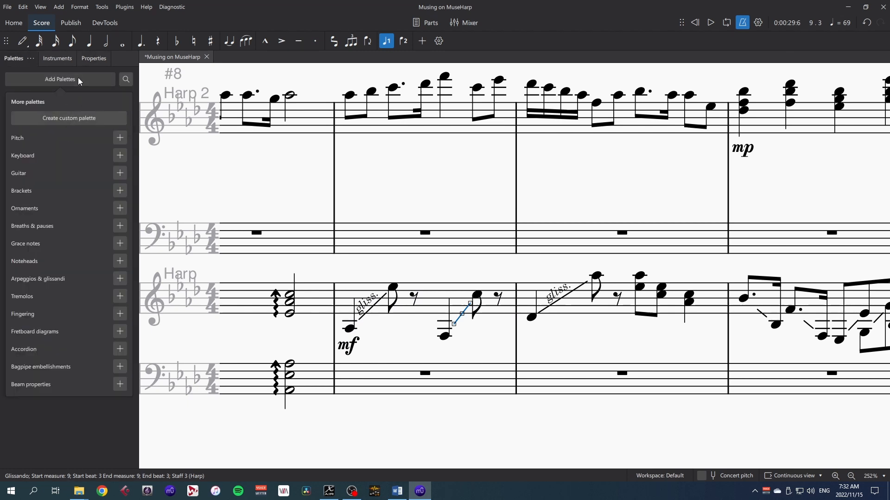
left_click(59, 79)
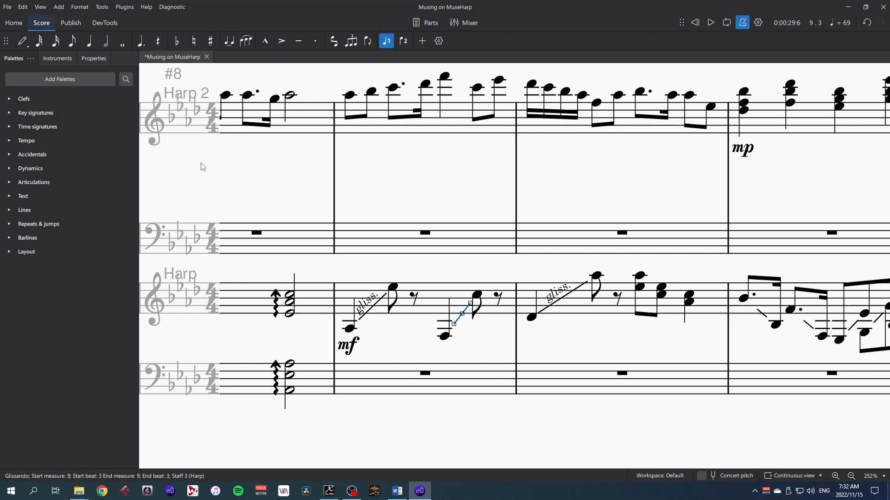
mouse_move(329, 274)
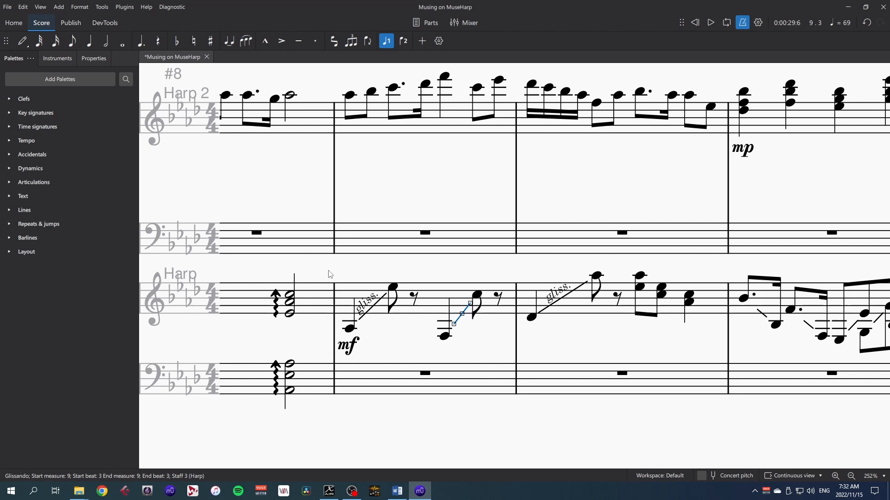
left_click(368, 304)
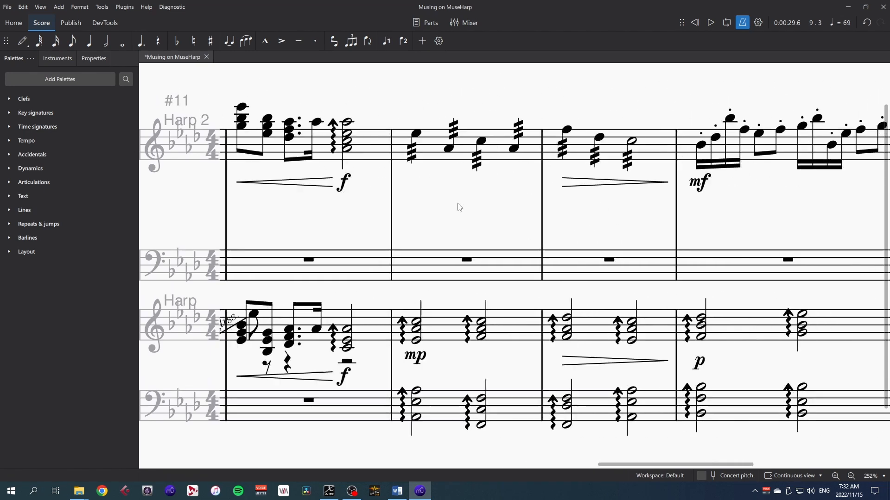
scroll("right", 3)
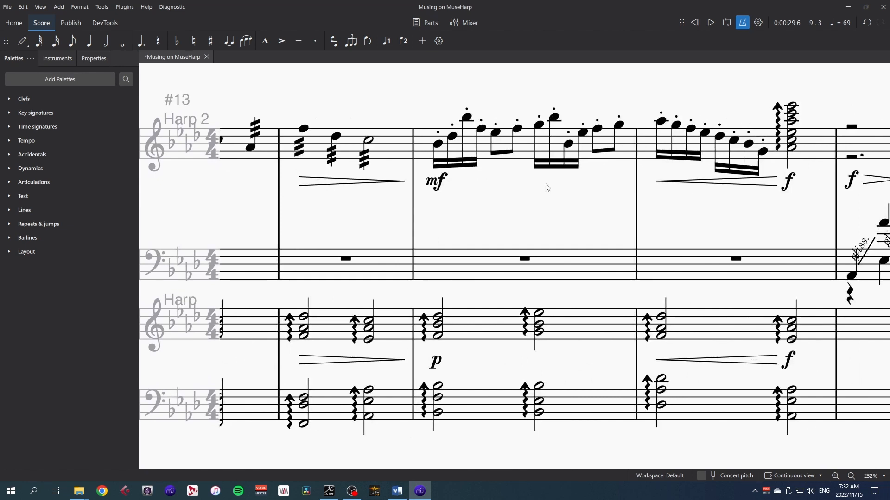
mouse_move(571, 188)
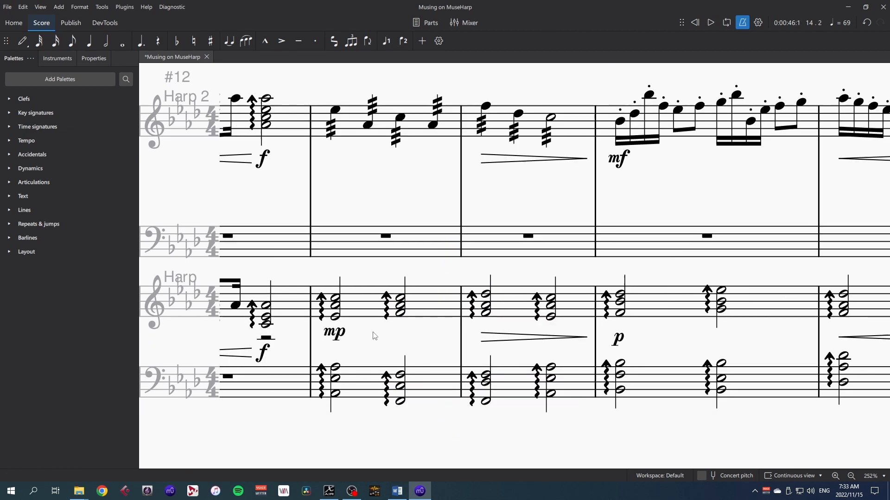
mouse_move(358, 315)
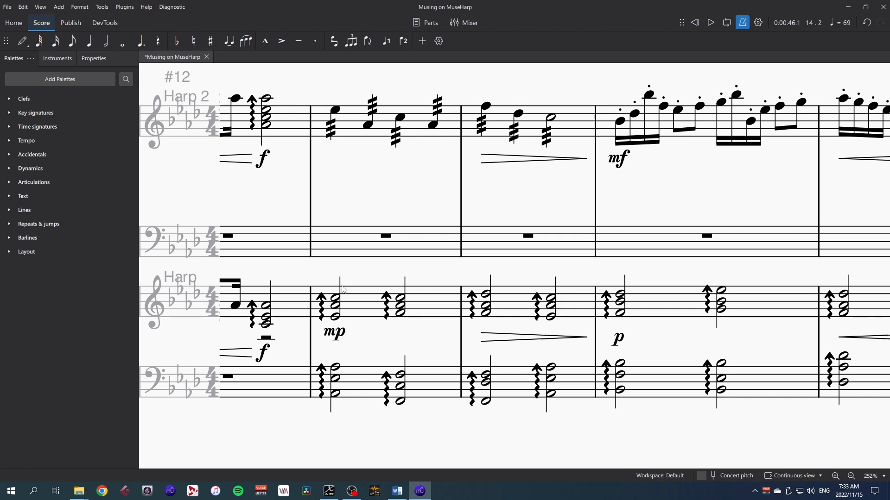
mouse_move(344, 325)
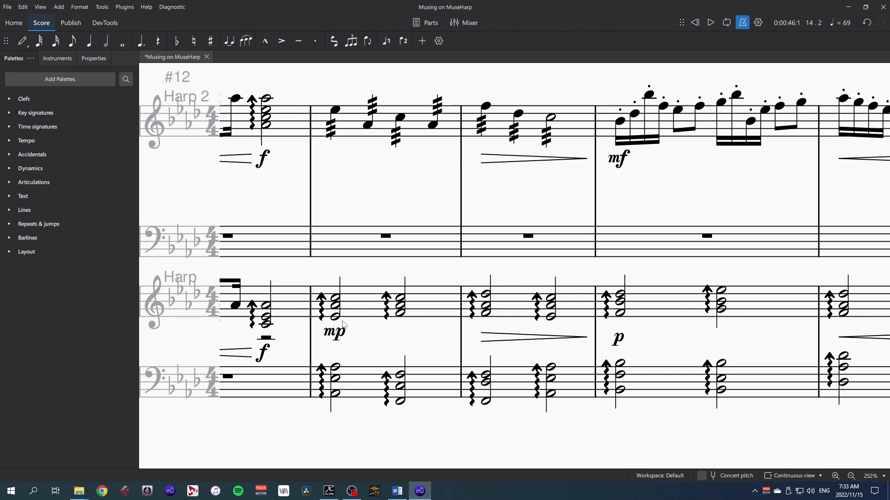
mouse_move(351, 323)
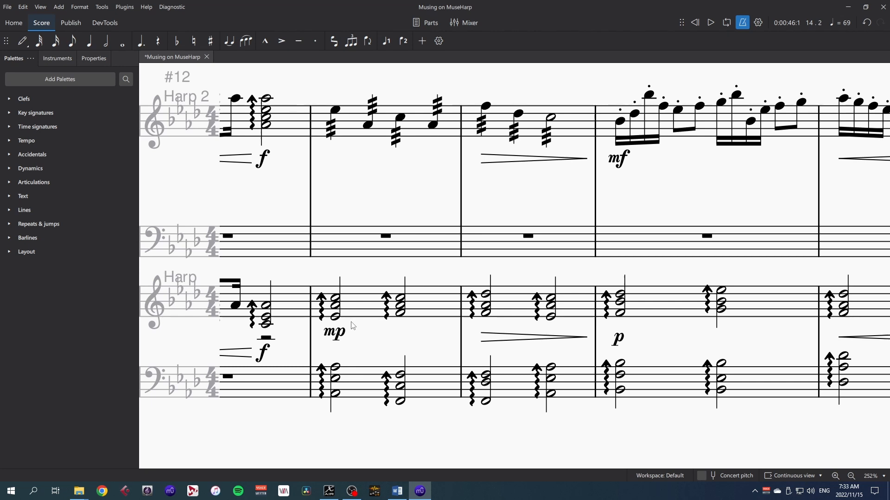
left_click(497, 103)
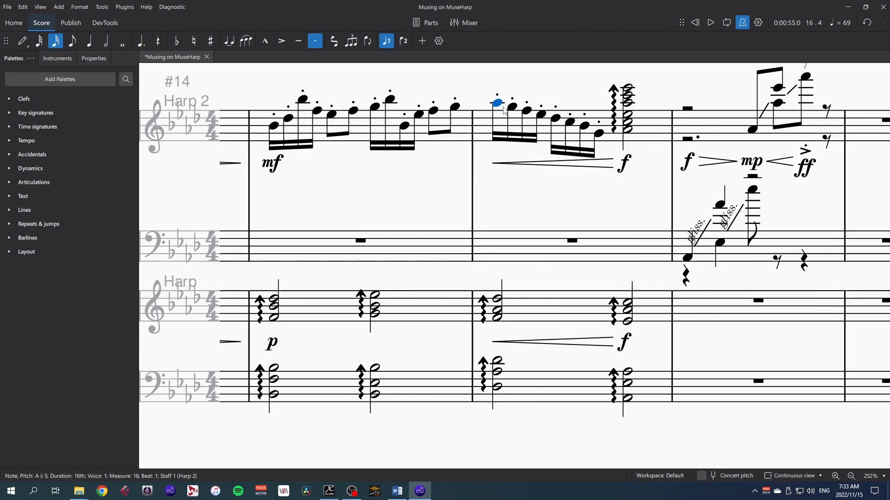
mouse_move(567, 130)
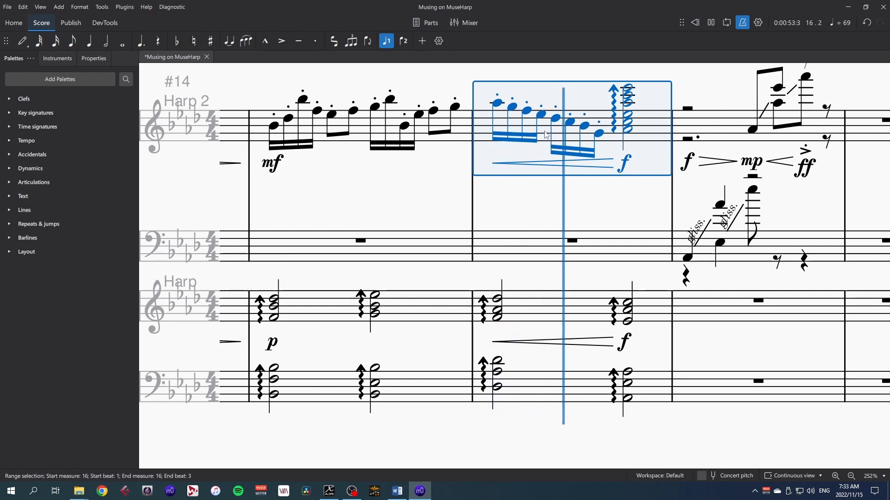
left_click(710, 22)
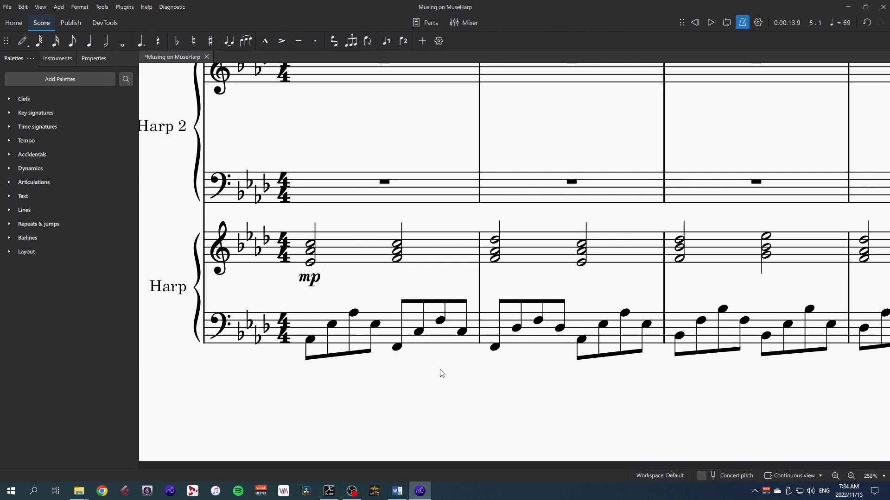
mouse_move(452, 355)
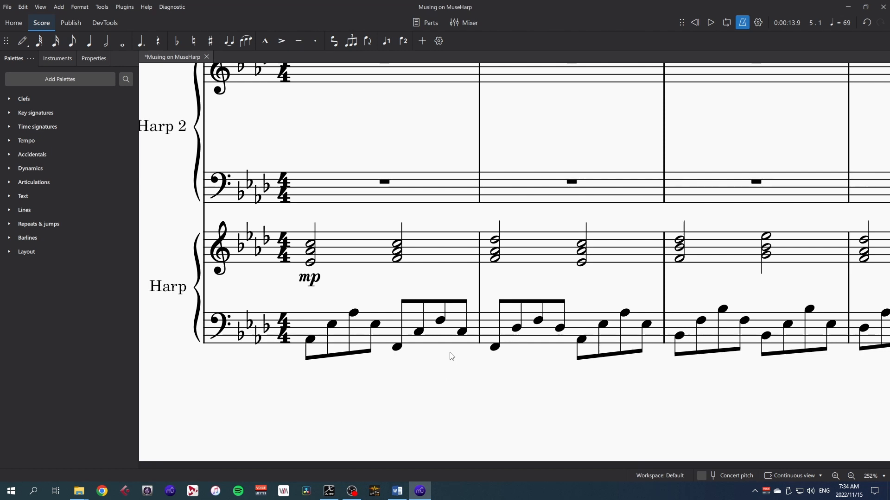
mouse_move(465, 346)
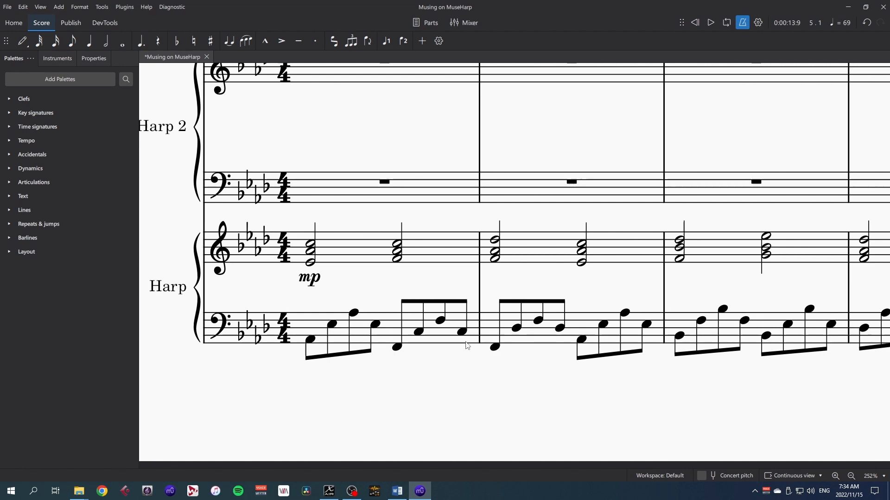